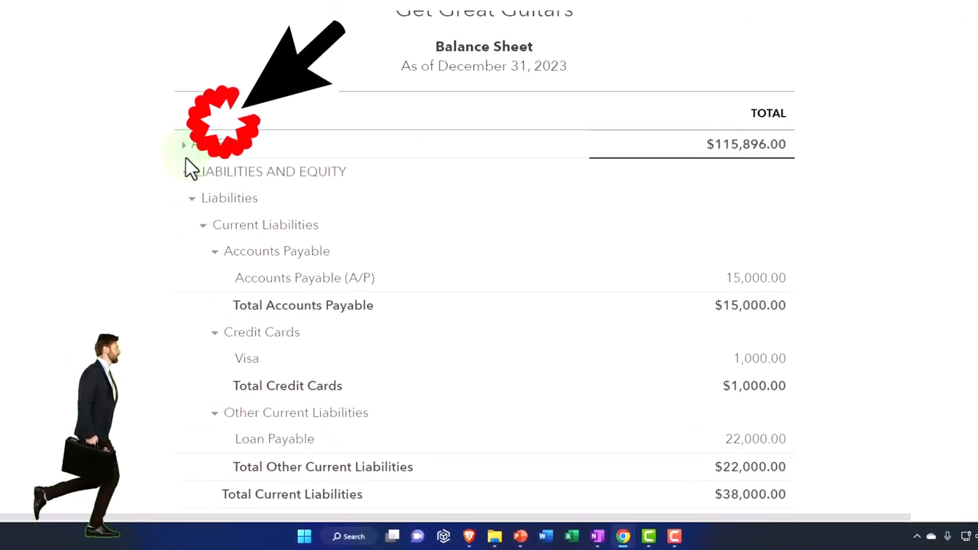
# - Collapse the Liabilities and Equity section to its $115,896.00 total
pyautogui.click(196, 100)
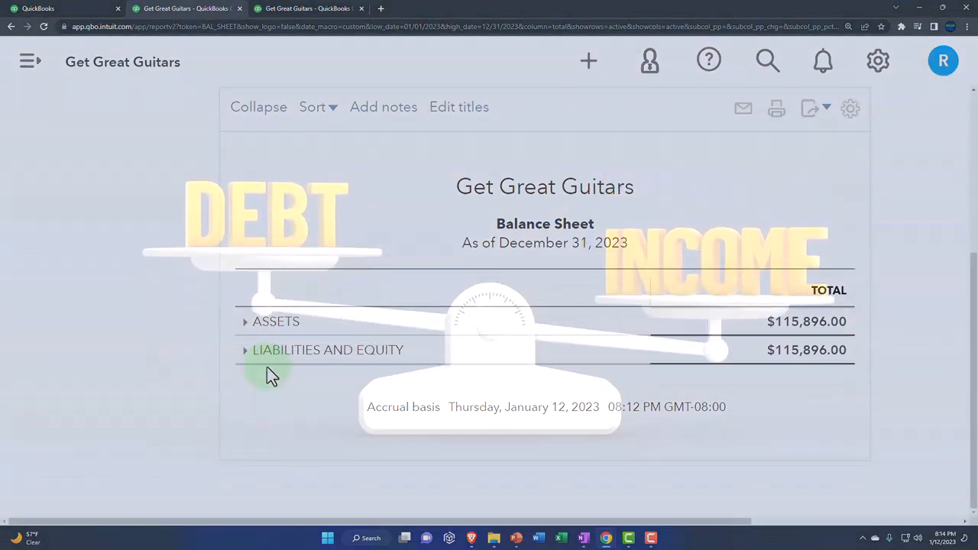
pyautogui.moveTo(376, 374)
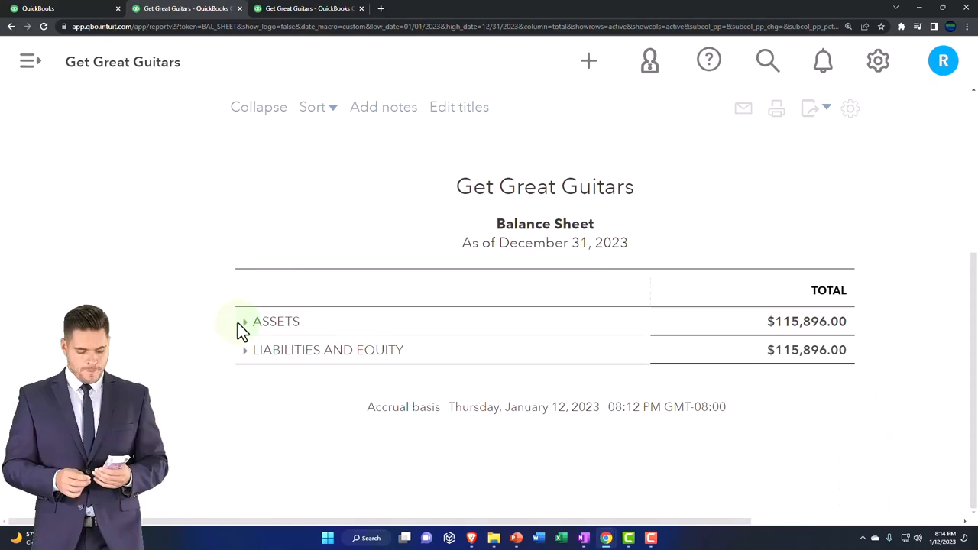
pyautogui.moveTo(378, 374)
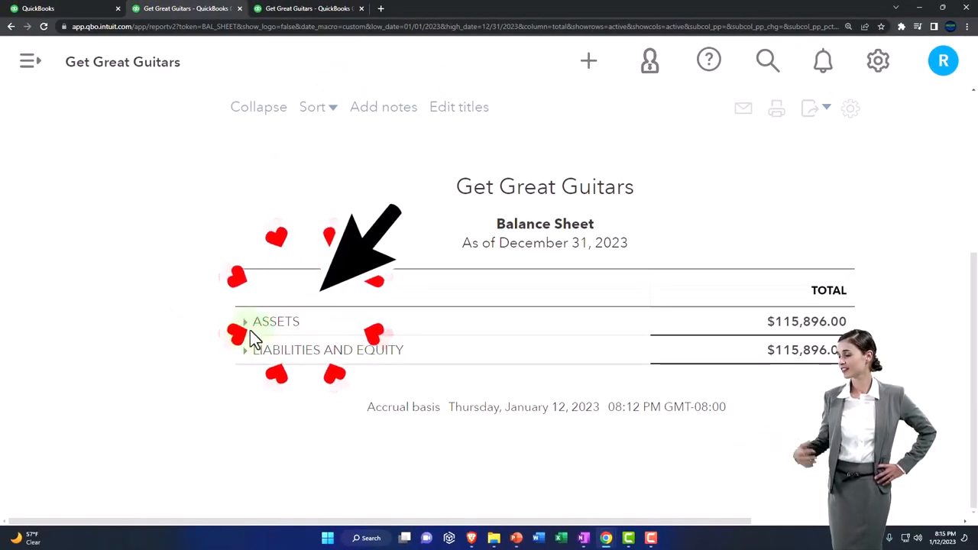
# - Expand ASSETS to show Current Assets $48,396 and Fixed Assets $67,500, totalling $115,896
pyautogui.click(245, 321)
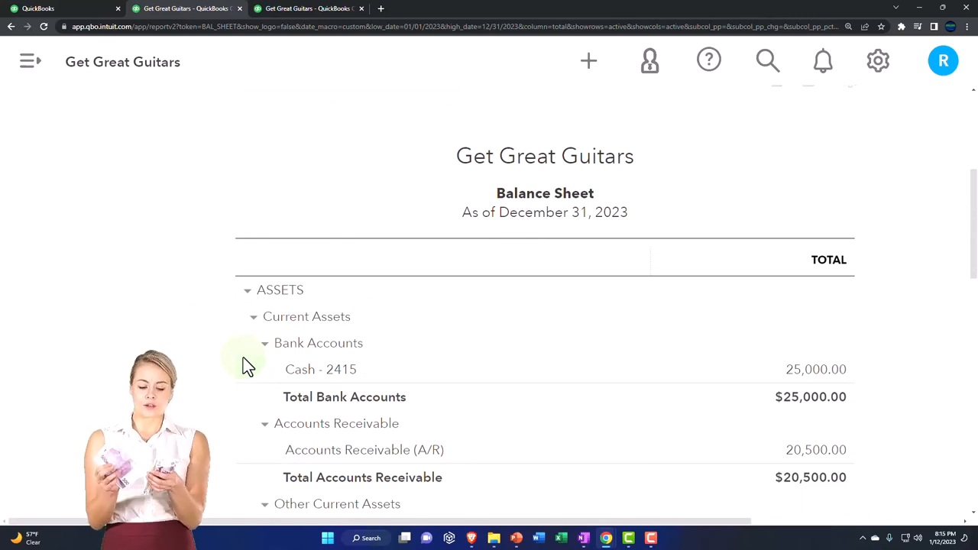
pyautogui.scroll(-3)
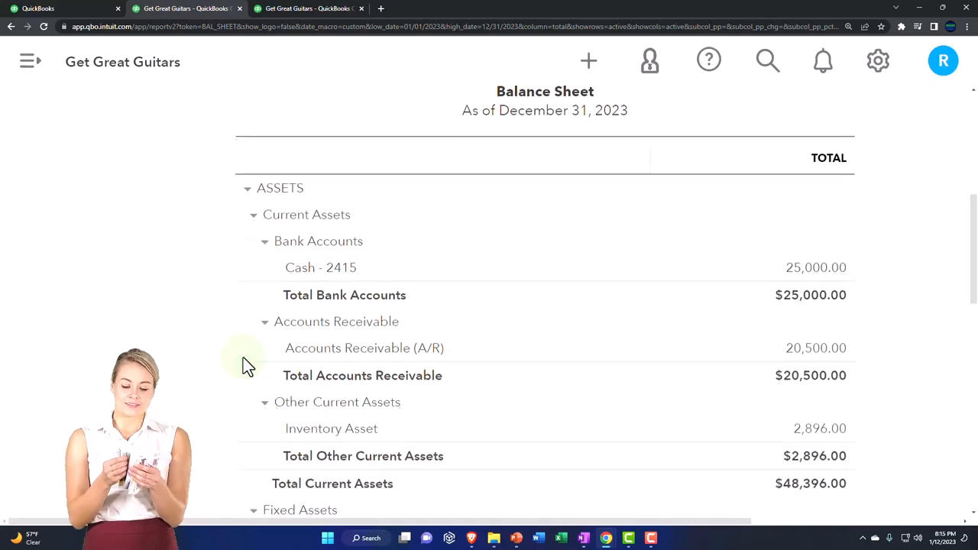
pyautogui.scroll(-3)
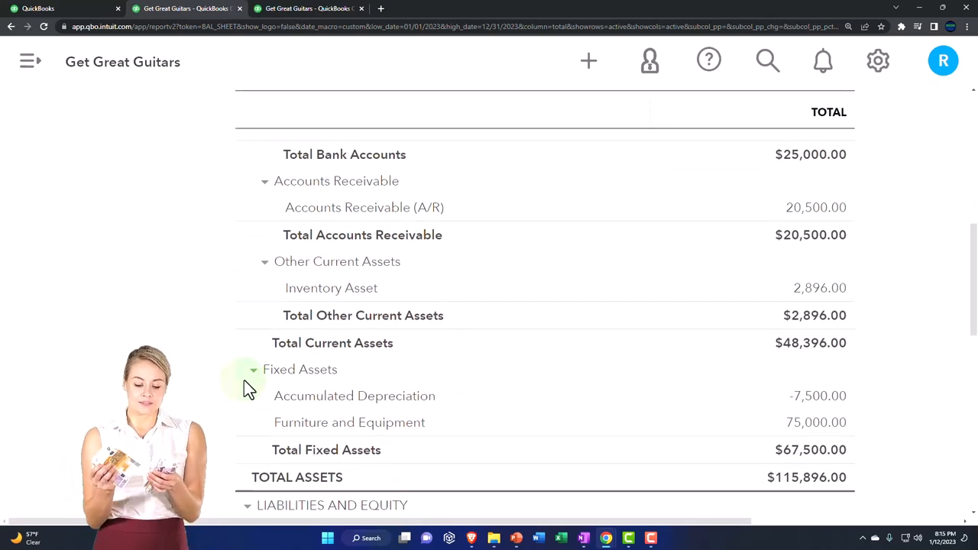